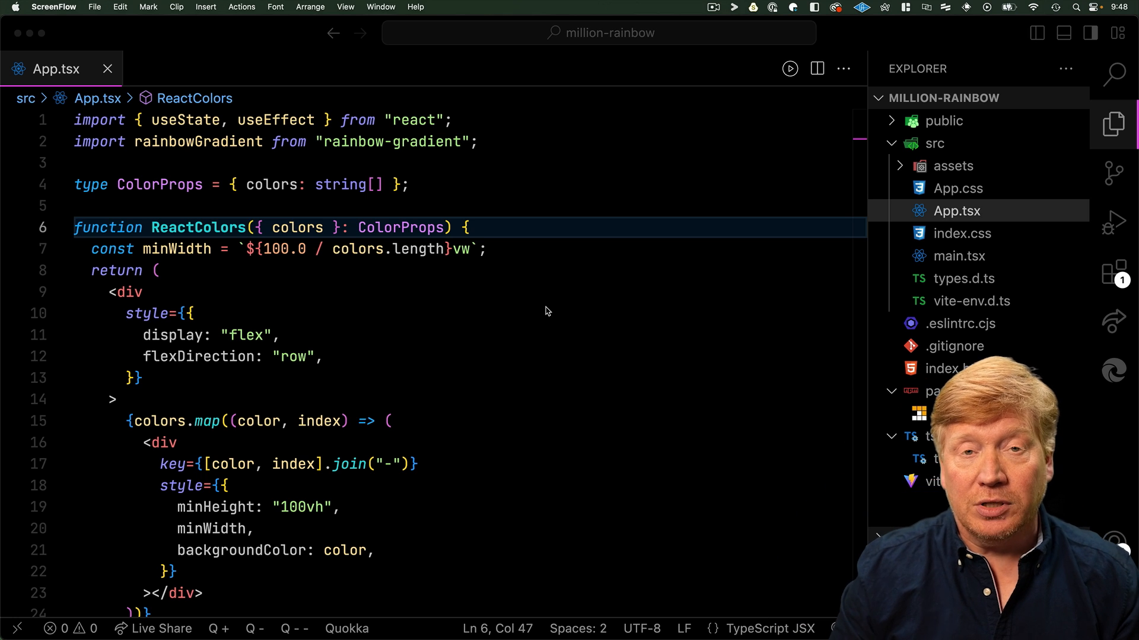
pyautogui.moveTo(520, 356)
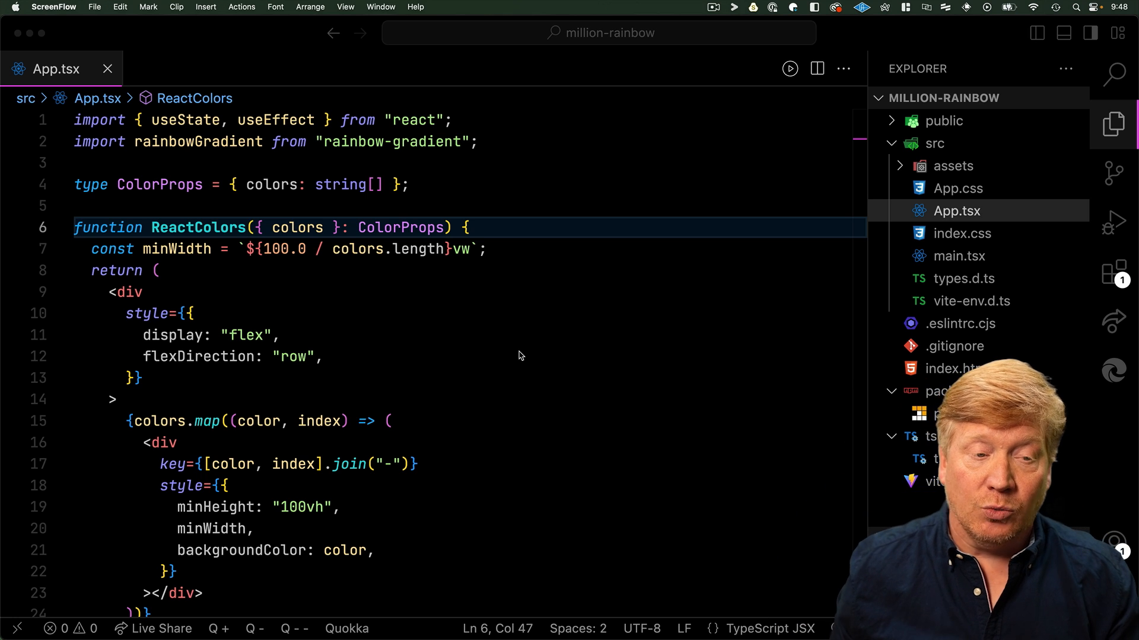
# Show the Rendering diagnostics panel from DevTools' More tools menu over the rainbow page
pyautogui.scroll(-3)
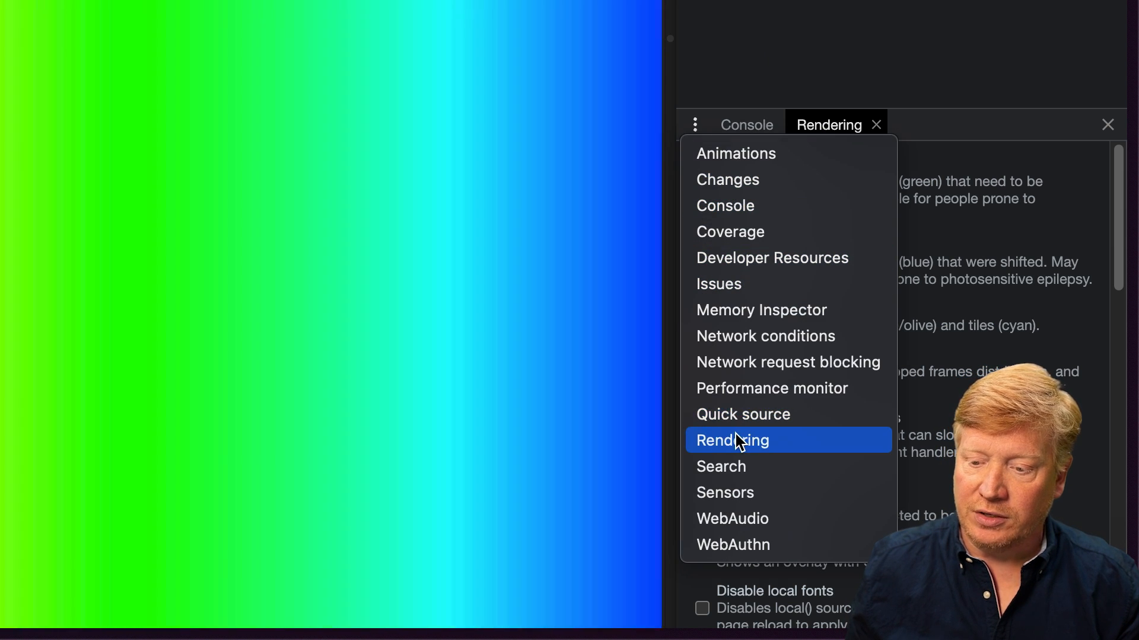
pyautogui.click(702, 372)
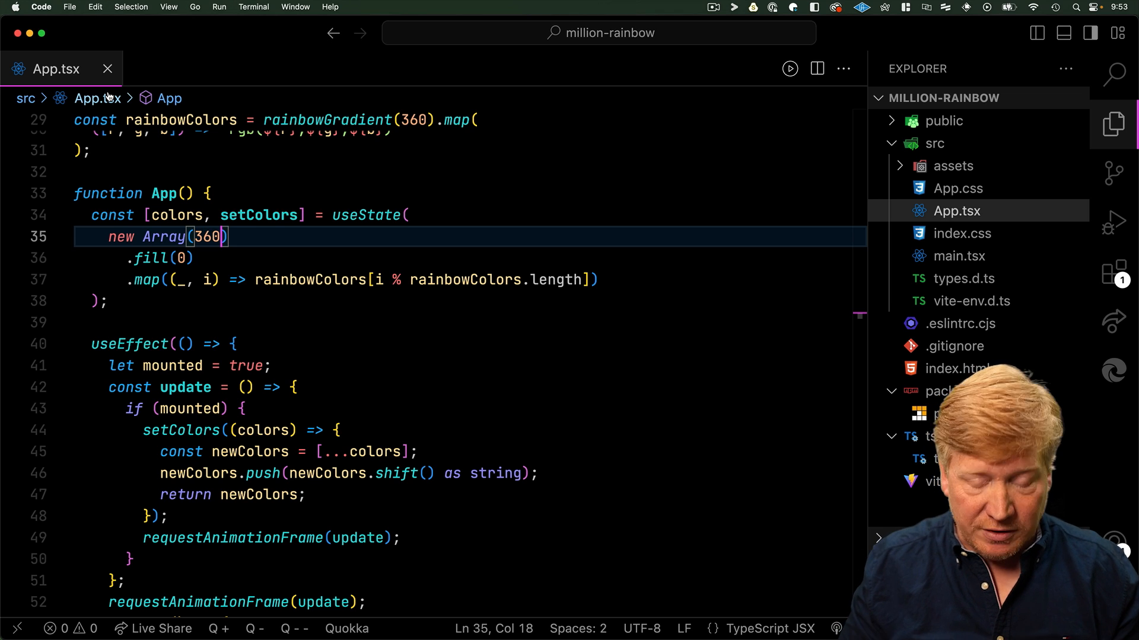
# Enlarge the colors state array from 360 to 360 * 4 entries
pyautogui.write('* 4')
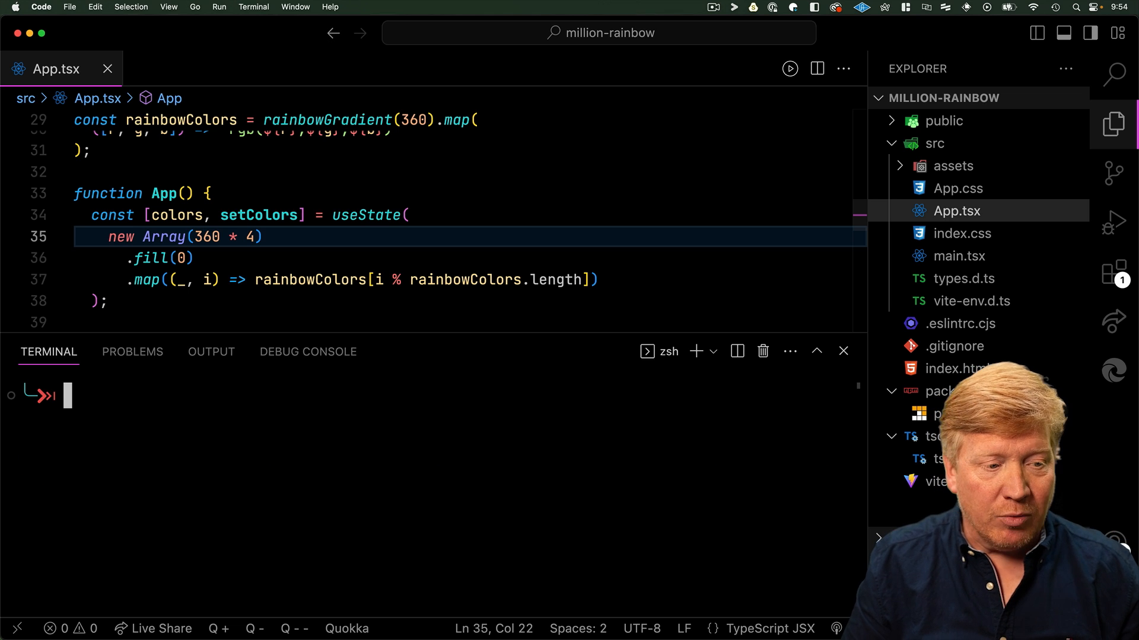
# Install million with pnpm and register million.vite() in the vite.config.ts plugins
pyautogui.press('Enter')
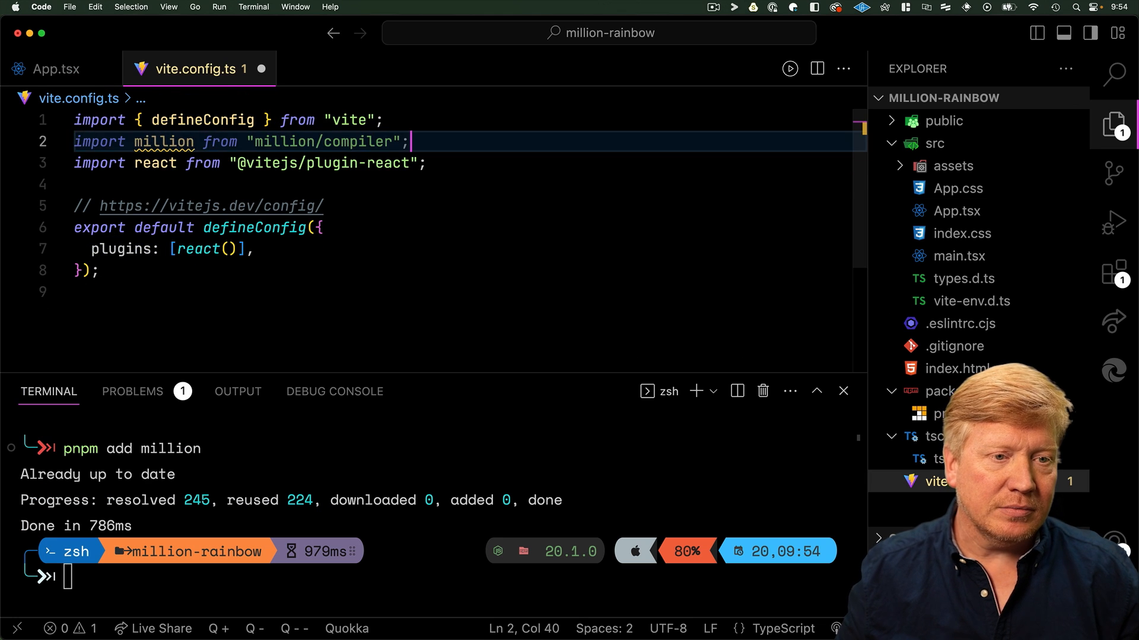
pyautogui.write('million.vite(),')
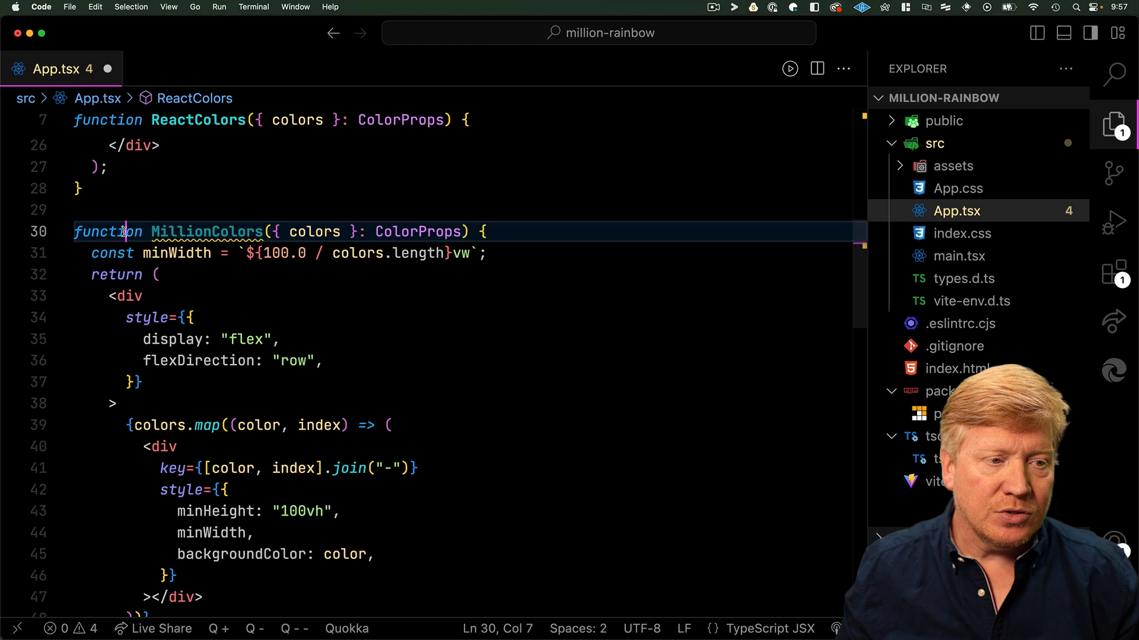
# Rewrite MillionColors as 'const MillionColors = block((…) => {' closed with ');'
pyautogui.doubleClick(108, 232)
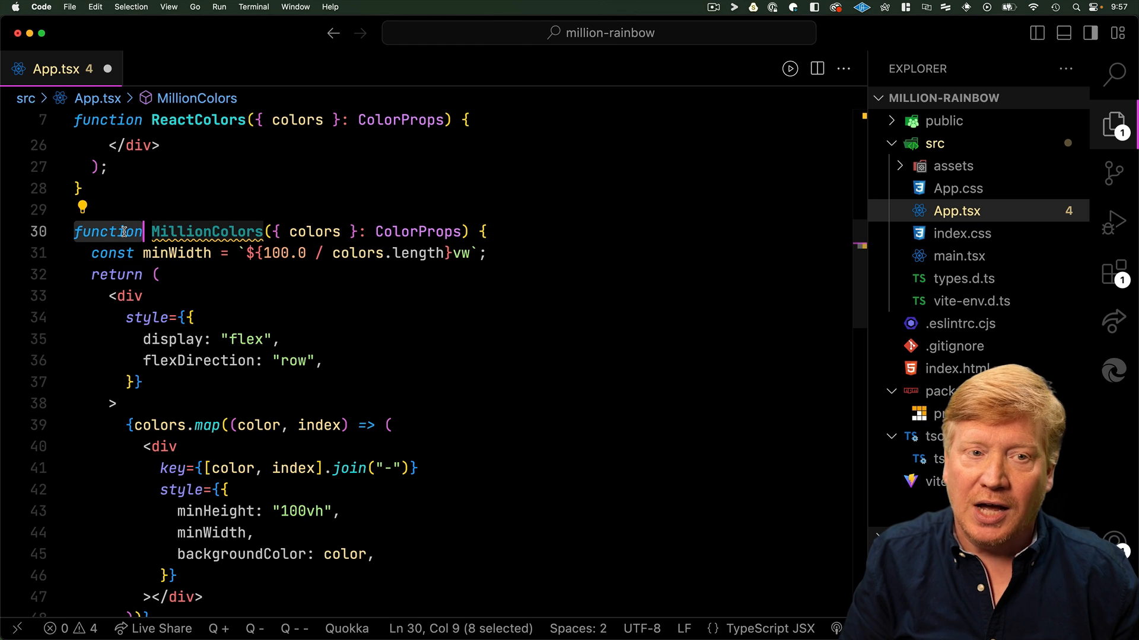
pyautogui.write('const')
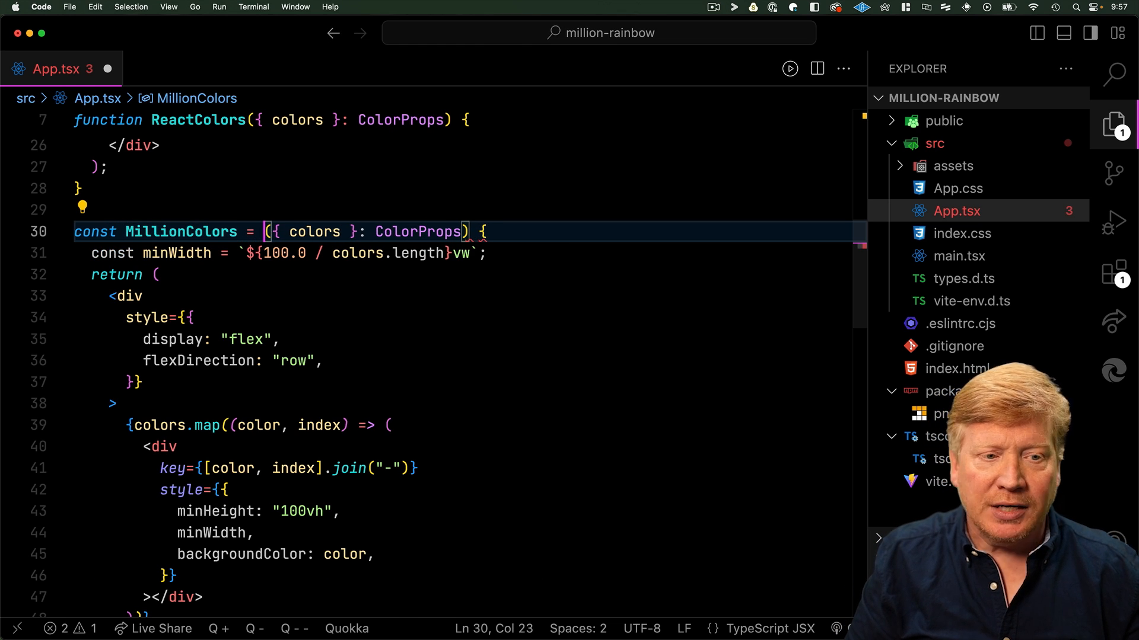
pyautogui.write('block(')
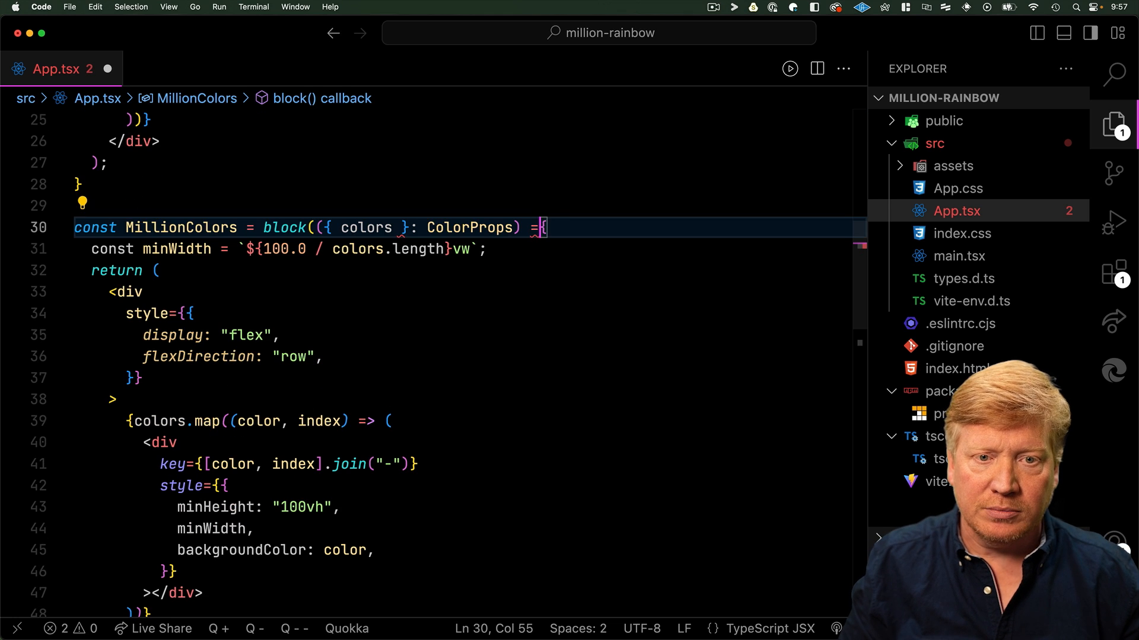
pyautogui.doubleClick(180, 227)
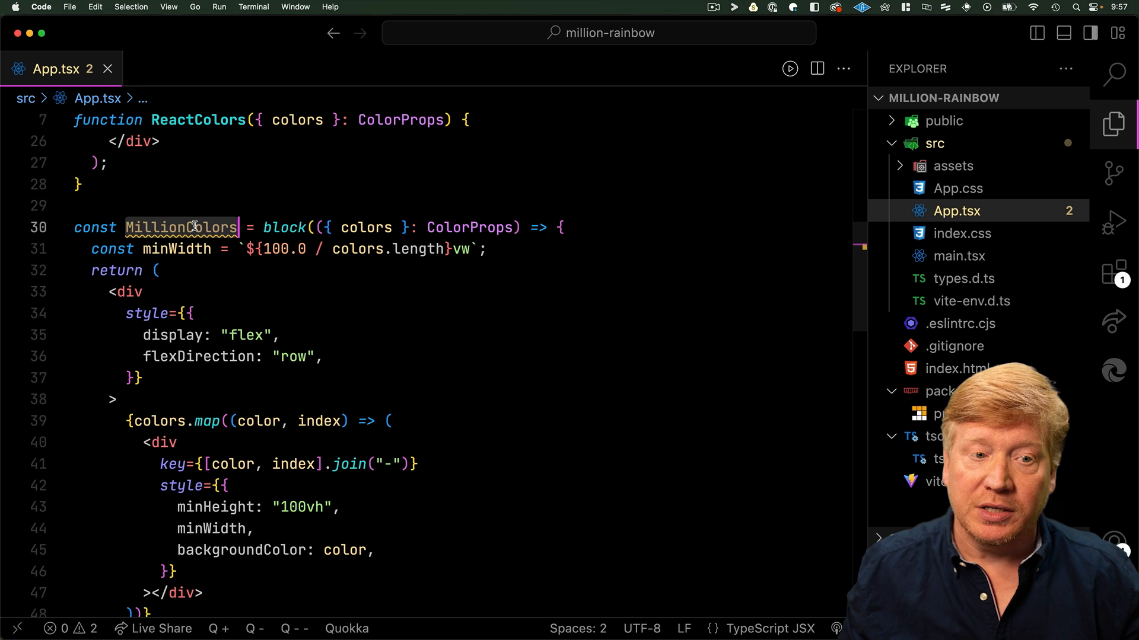
pyautogui.scroll(-3)
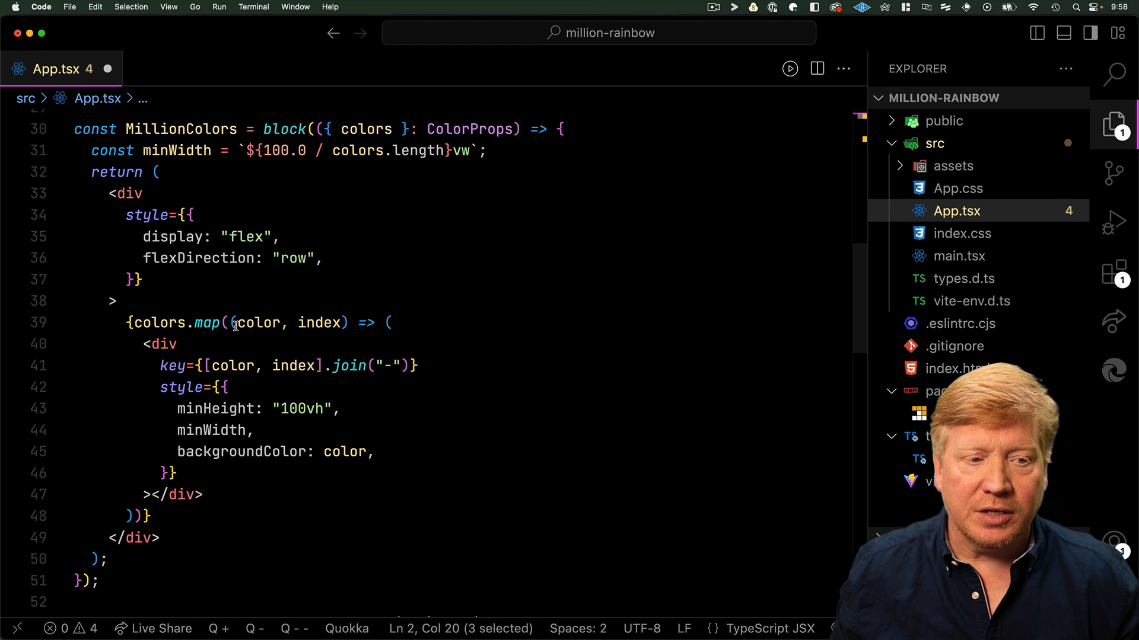
pyautogui.moveTo(137, 323)
pyautogui.write('<For each={colors}>')
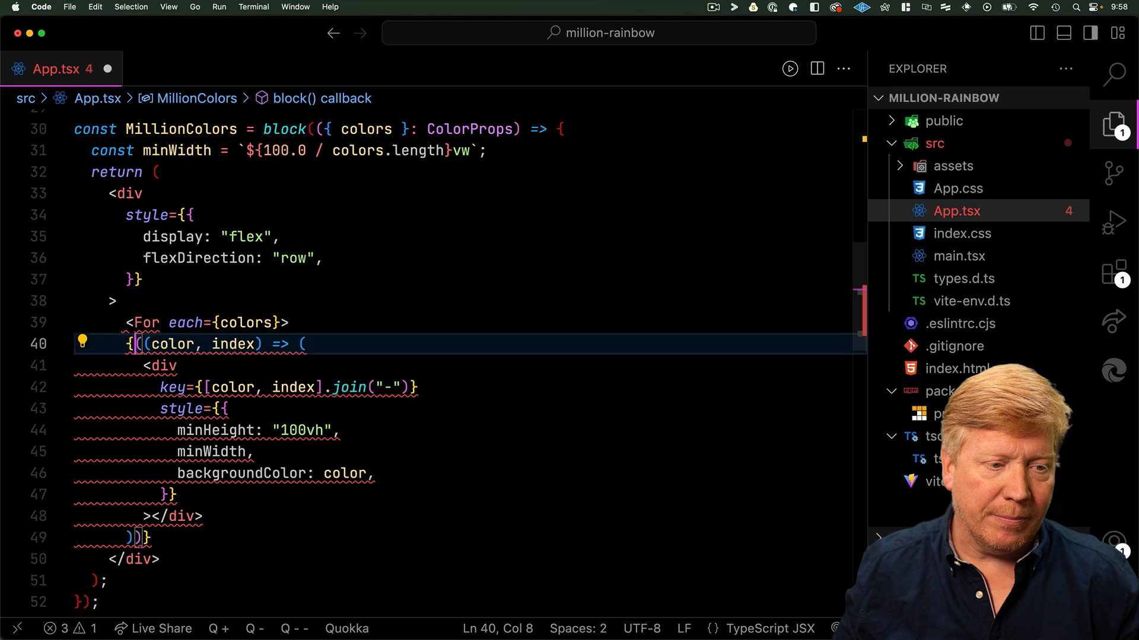
# Close the <For each={colors}> loop with </For> and remove the unused index parameter
pyautogui.write('</For>')
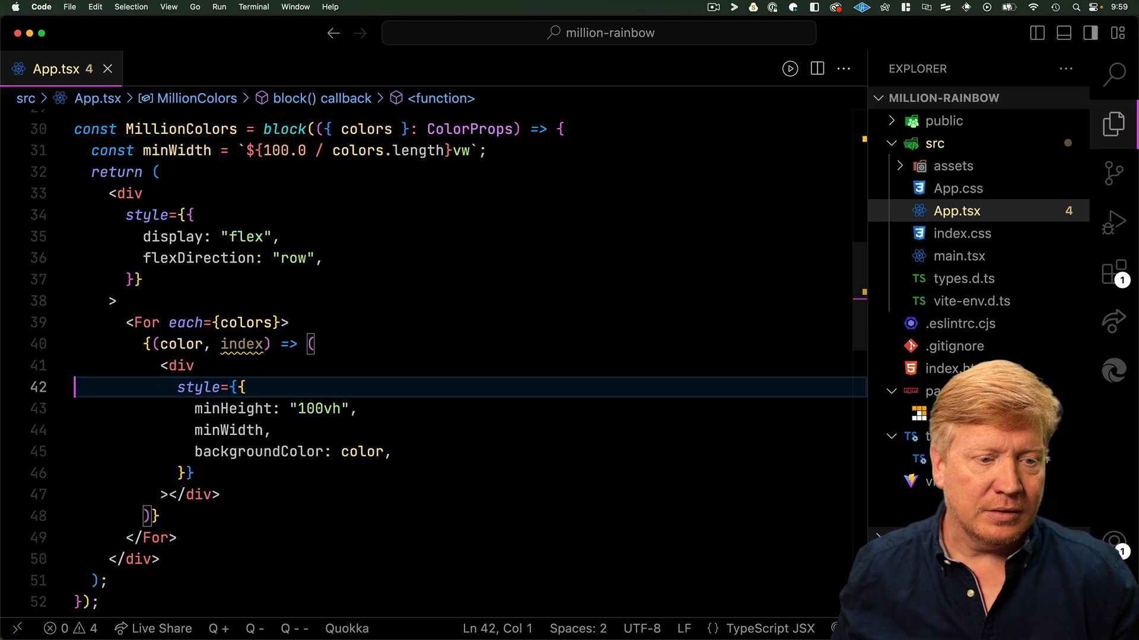
pyautogui.doubleClick(242, 344)
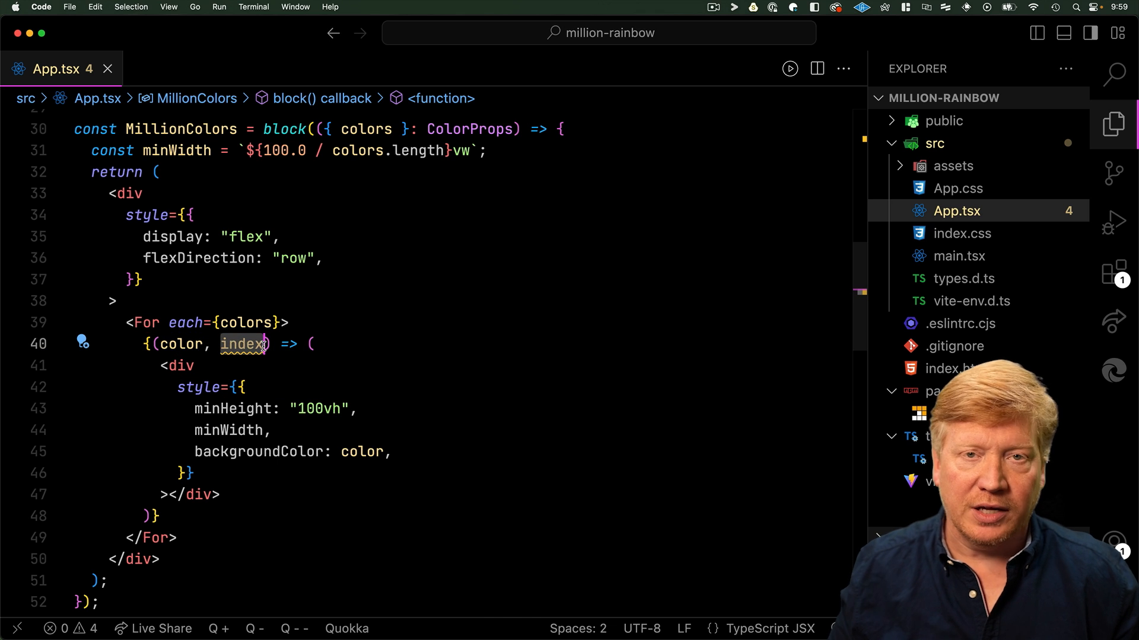
pyautogui.press('Cmd+Tab')
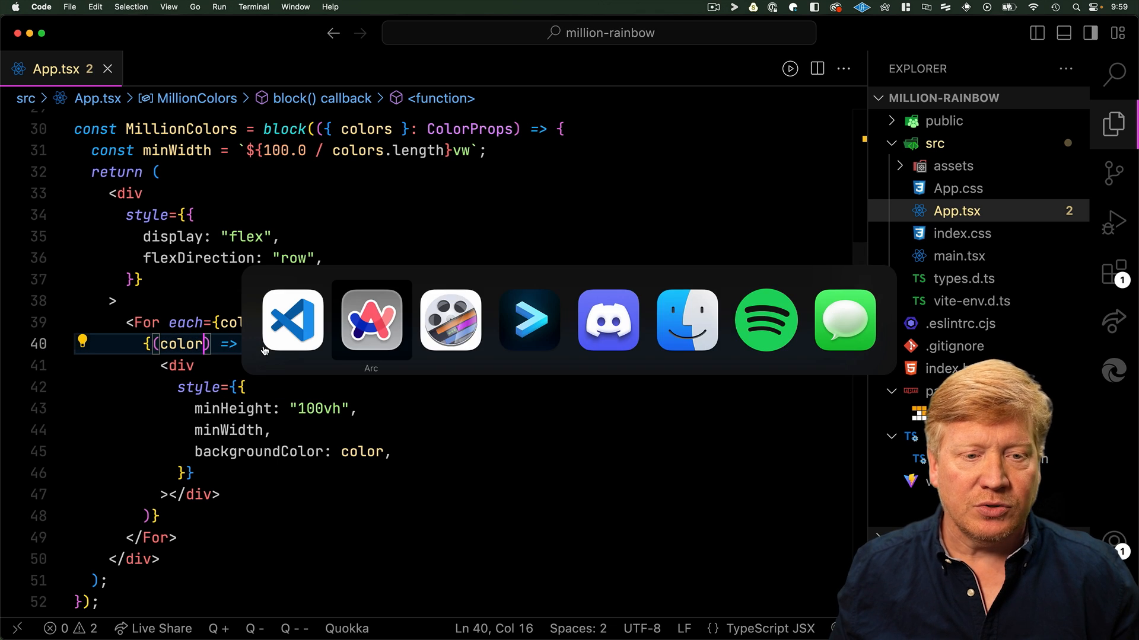
# Switch to Arc and scroll the Million docs to the Hitting the limit section
pyautogui.click(370, 321)
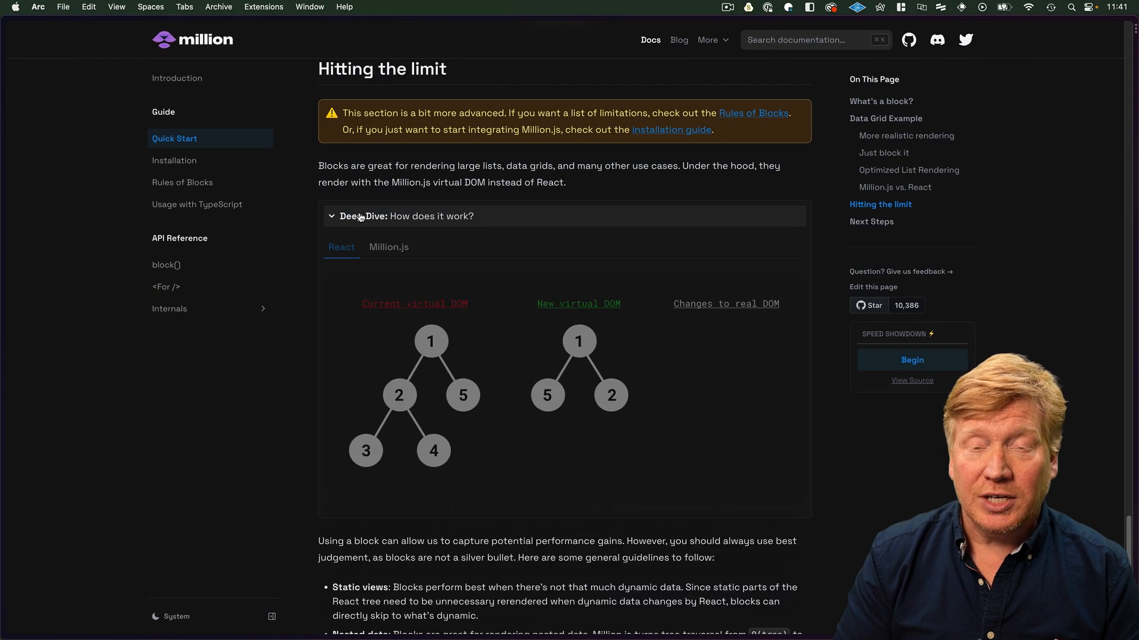
# Expand the How does it work deep dive, view the Million.js tree, then return to the React walkthrough
pyautogui.click(363, 216)
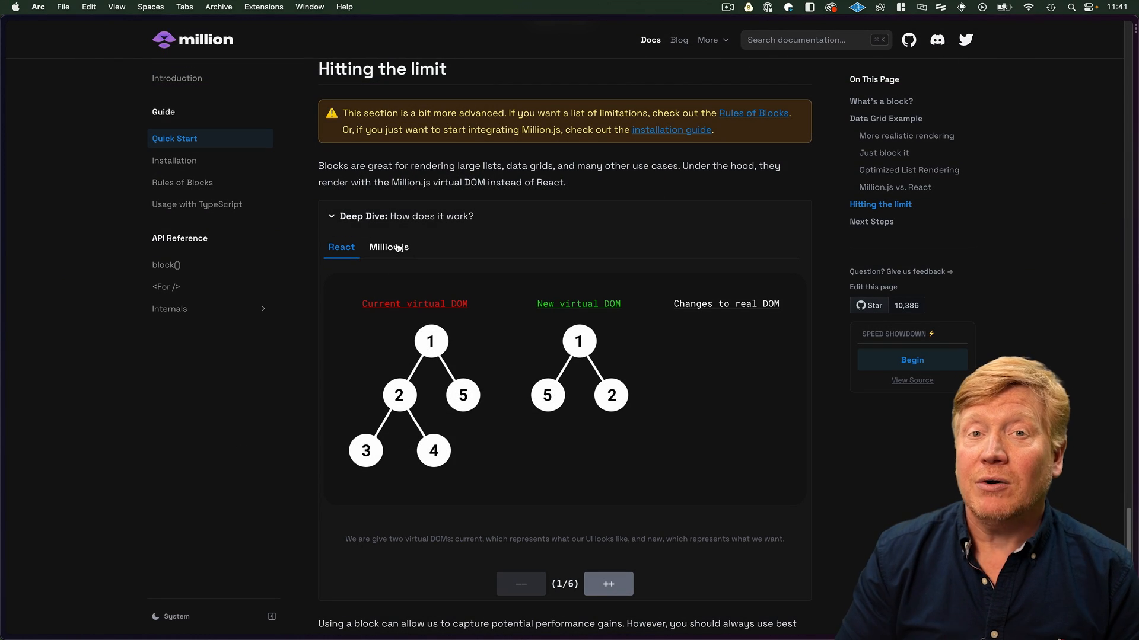
pyautogui.click(389, 246)
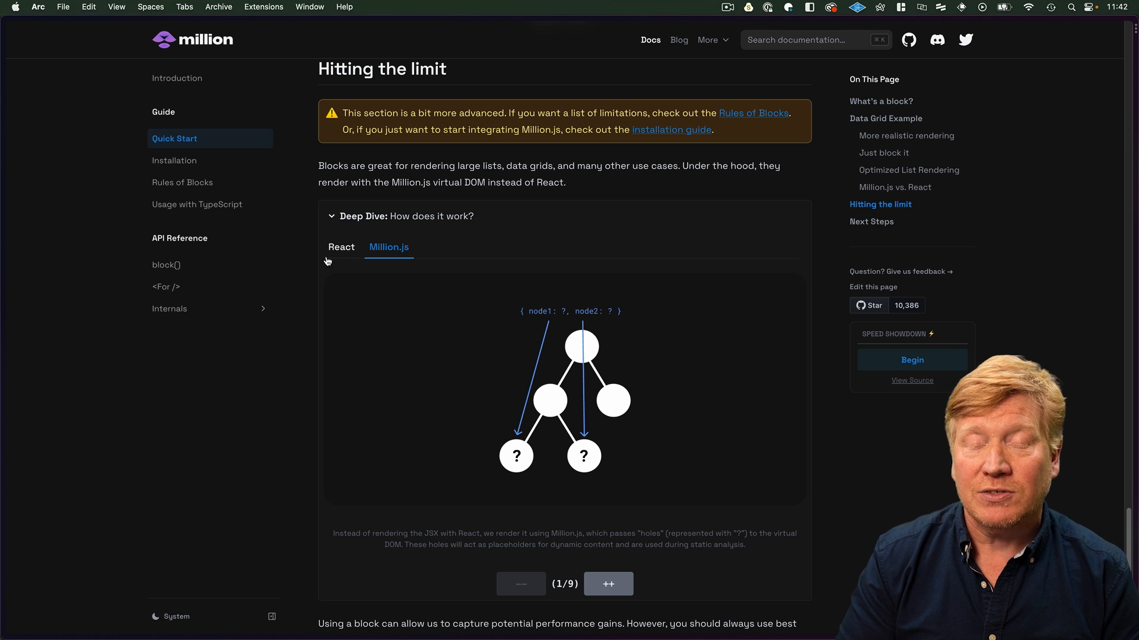
pyautogui.click(340, 247)
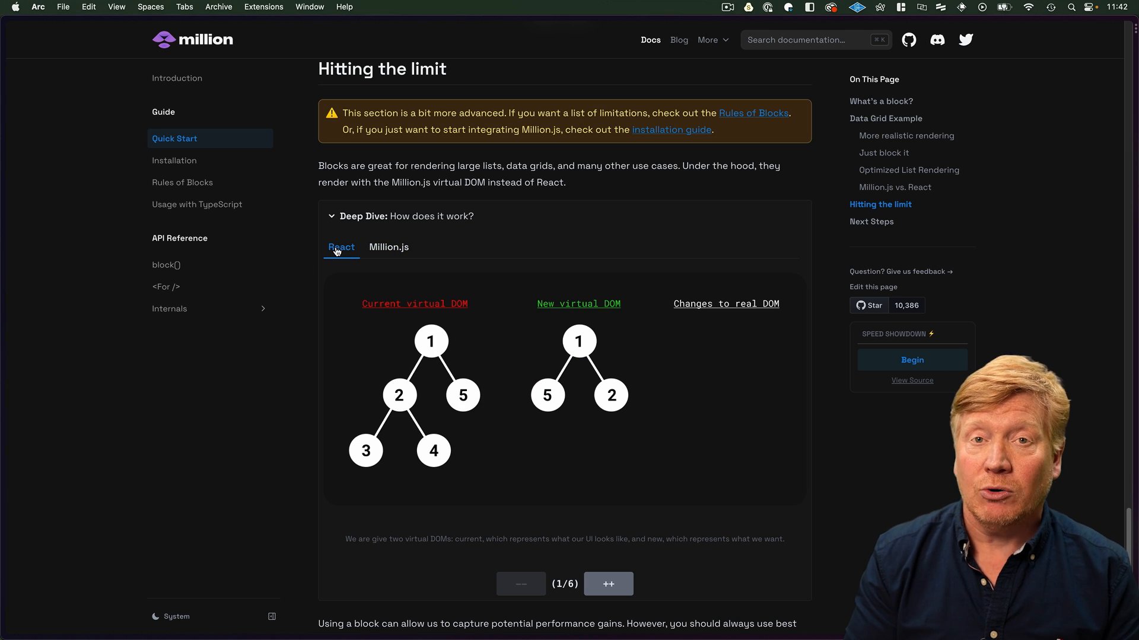